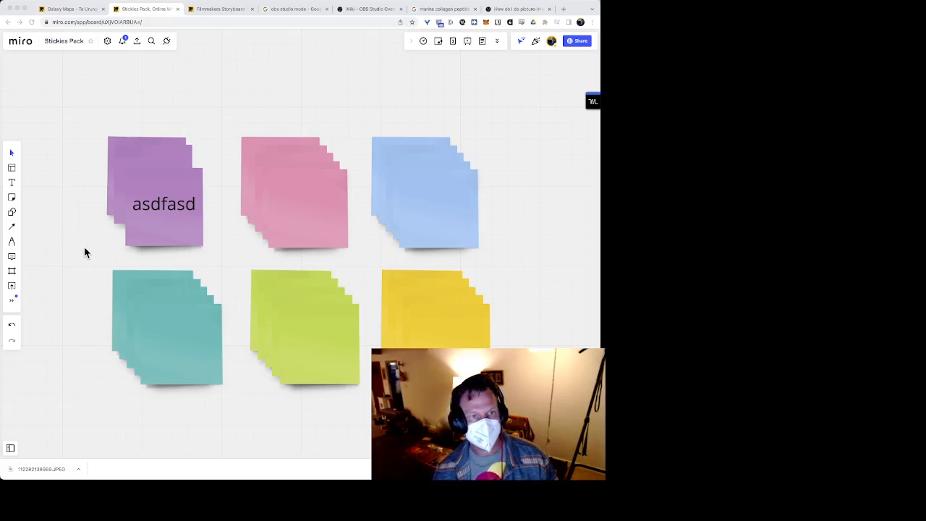
mouse_move(225, 121)
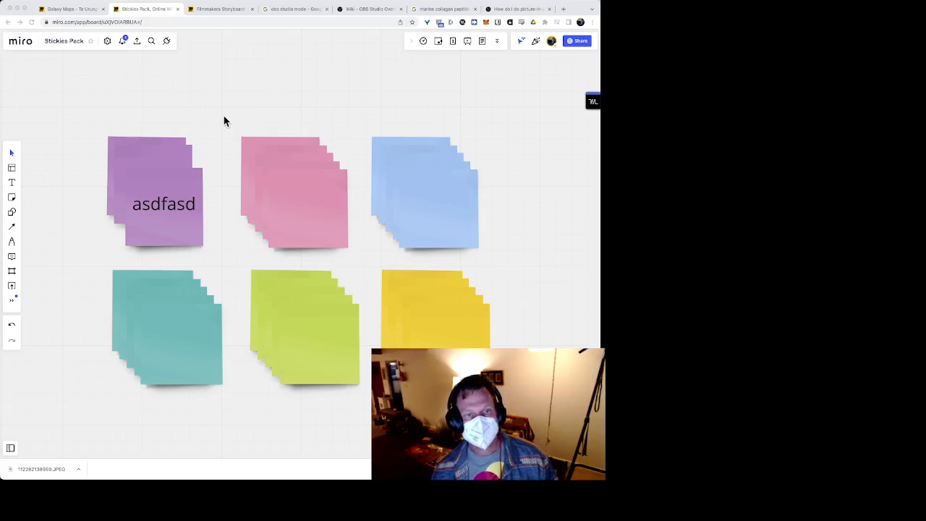
mouse_move(273, 115)
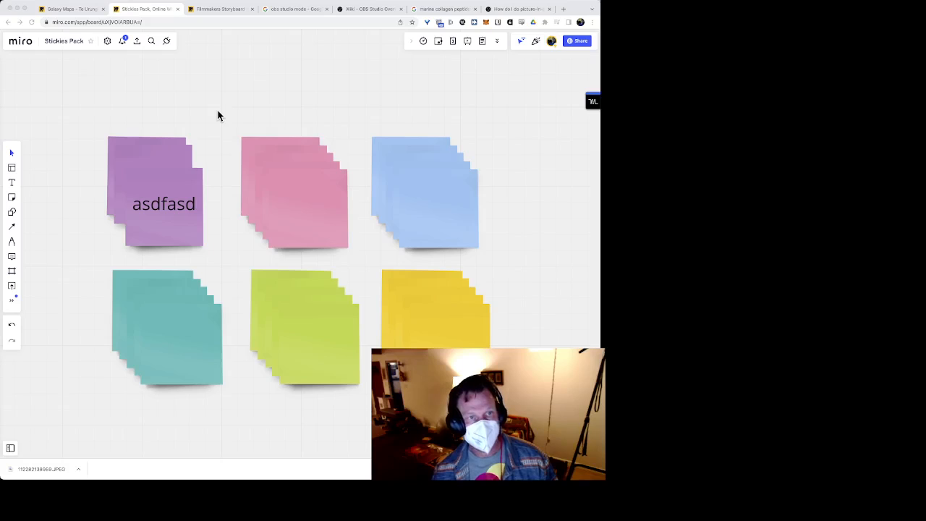
mouse_move(227, 118)
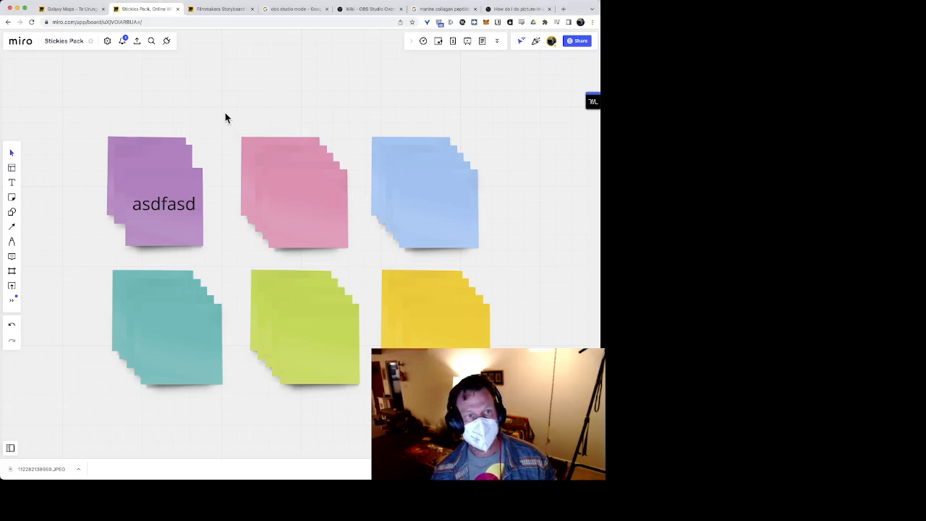
- Drag a selection box around the pink and blue sticky-note stacks
left_click_drag(226, 118, 504, 262)
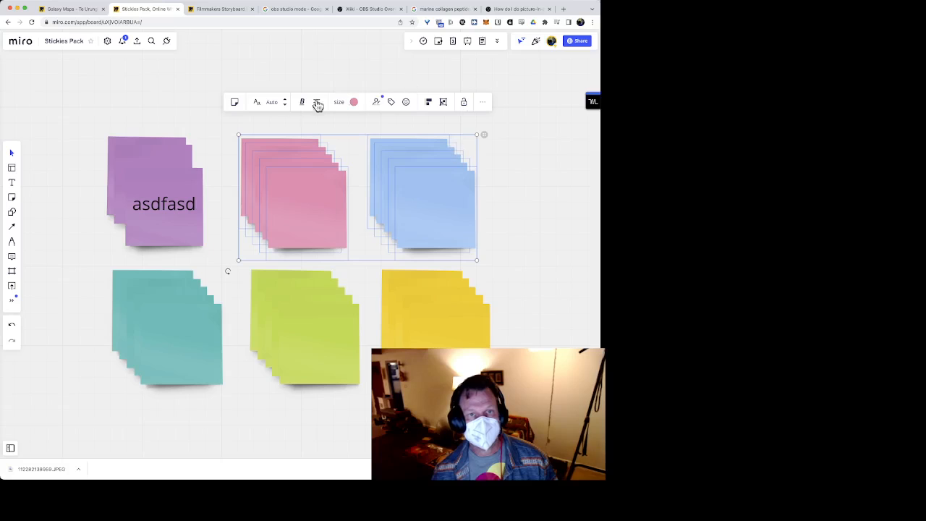
mouse_move(183, 105)
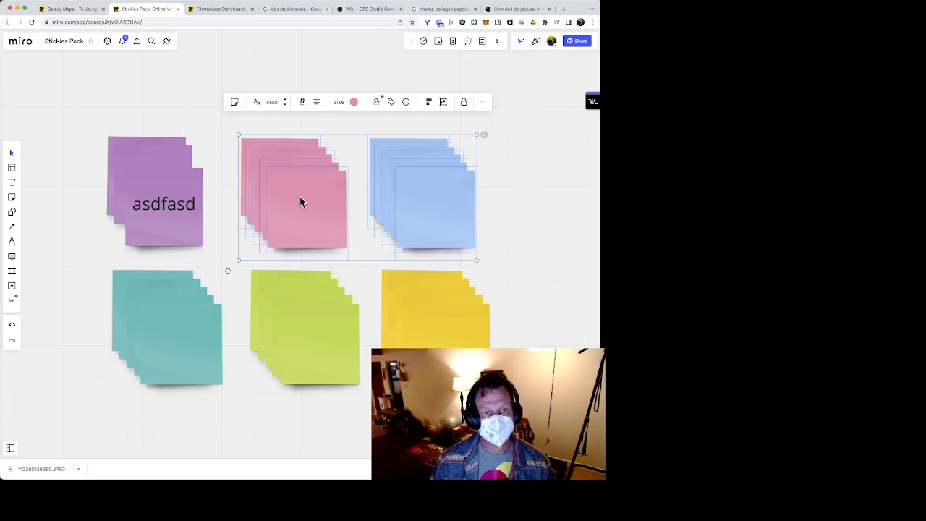
right_click(302, 201)
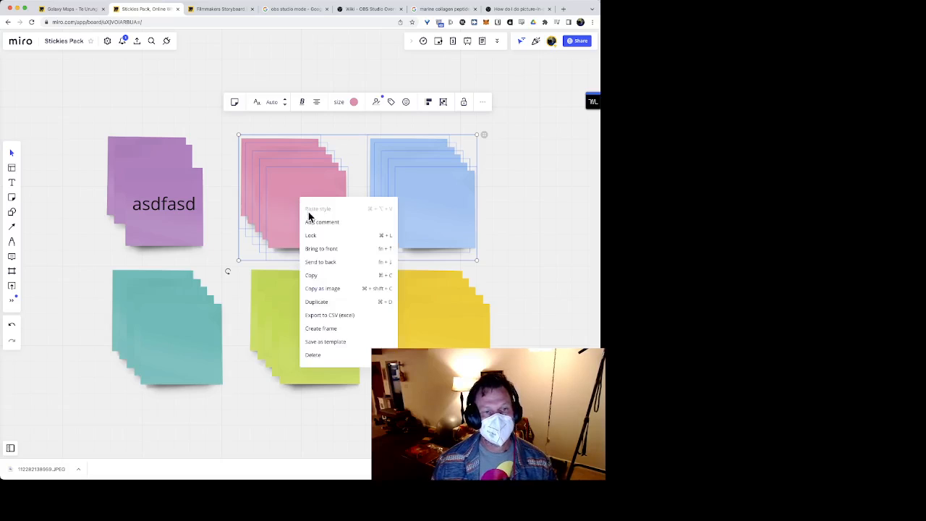
mouse_move(317, 279)
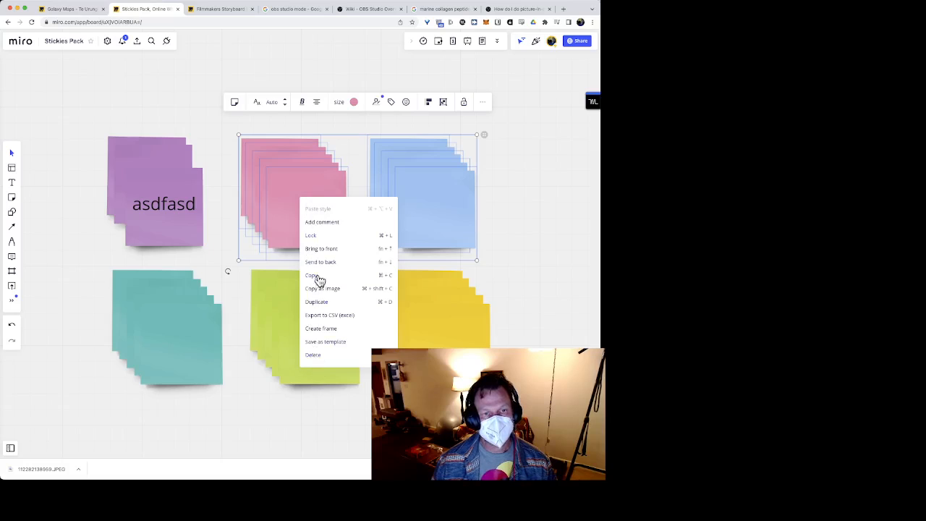
mouse_move(320, 240)
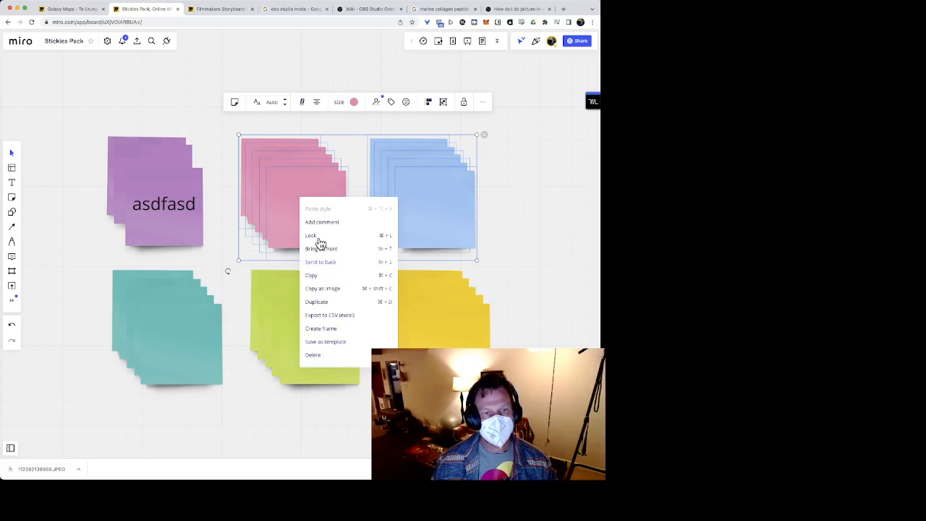
mouse_move(321, 253)
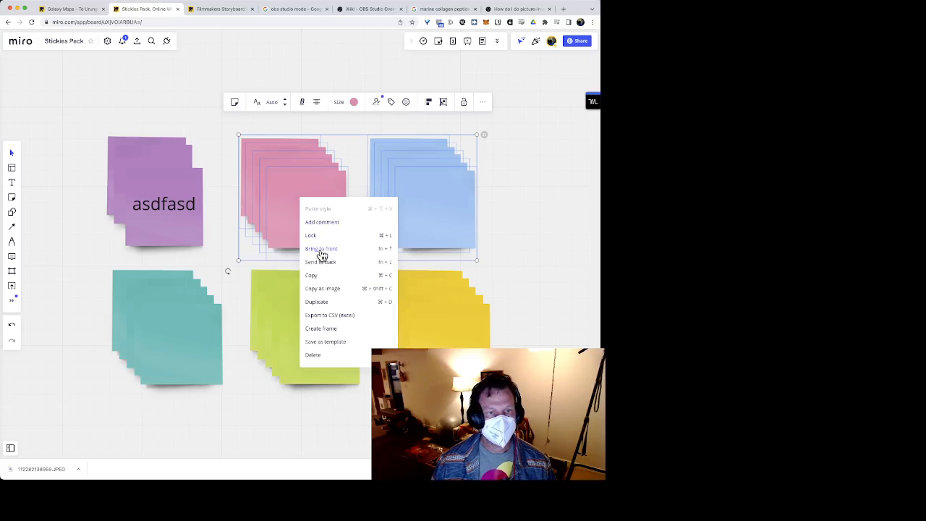
mouse_move(321, 262)
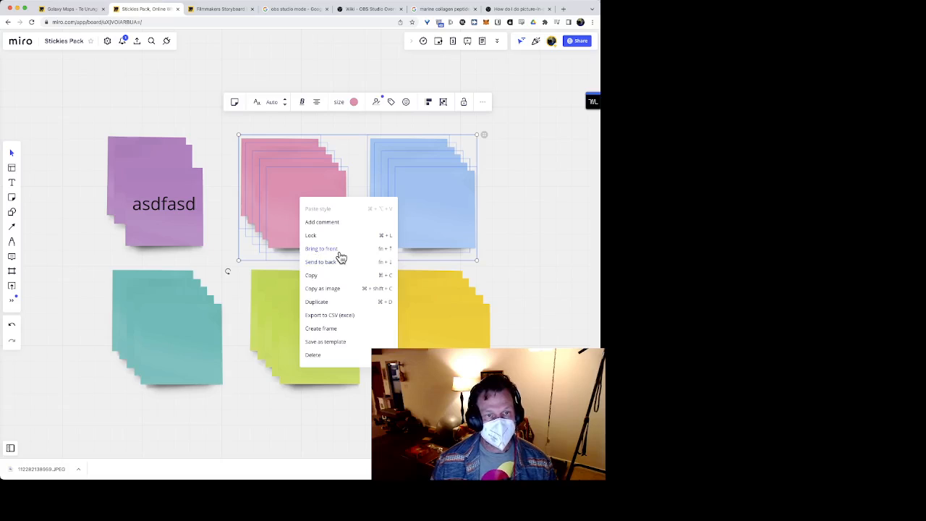
mouse_move(387, 170)
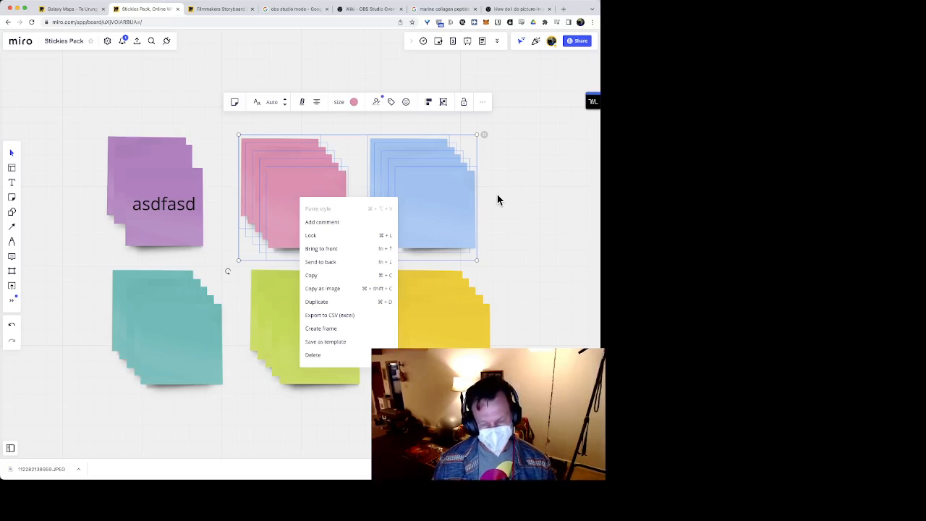
mouse_move(496, 198)
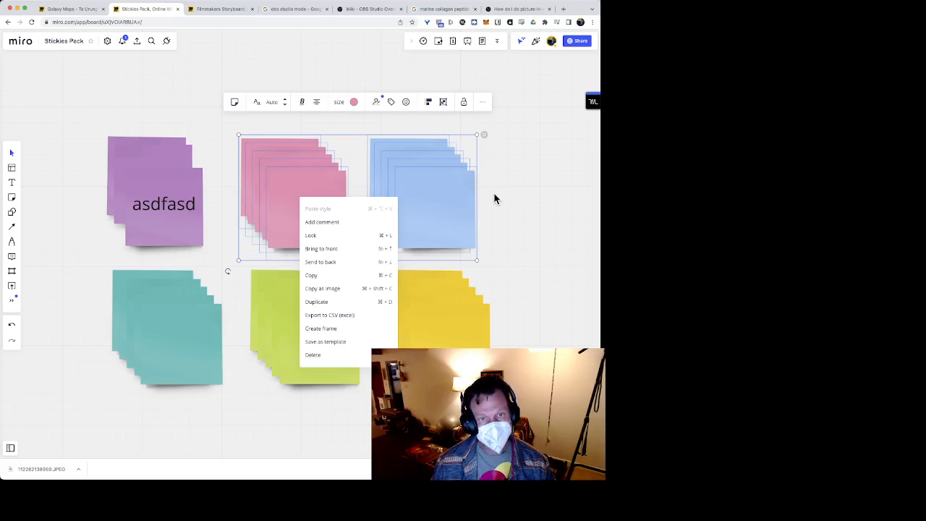
mouse_move(499, 209)
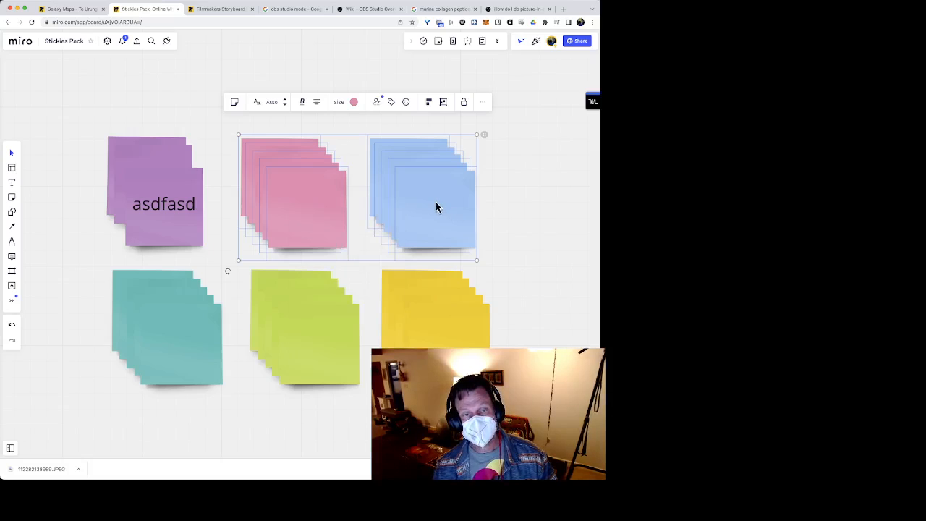
- Type 'asdfasdfasdf' on the front blue sticky note, then click the font style button
left_click(433, 210)
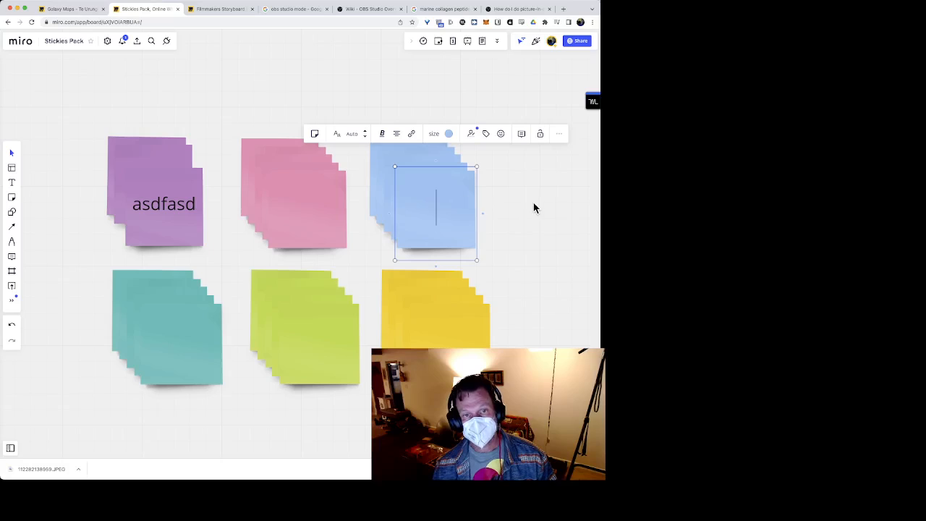
type("asdfasdfasdf")
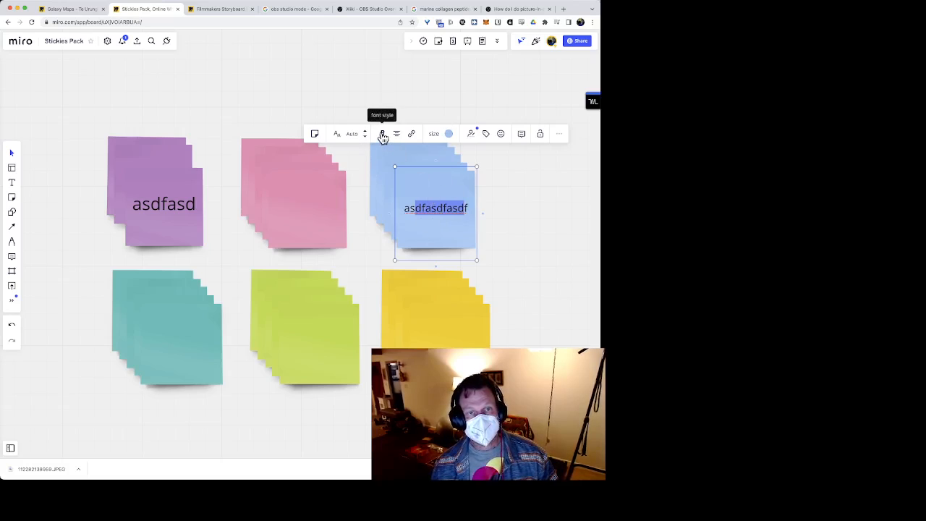
left_click(382, 133)
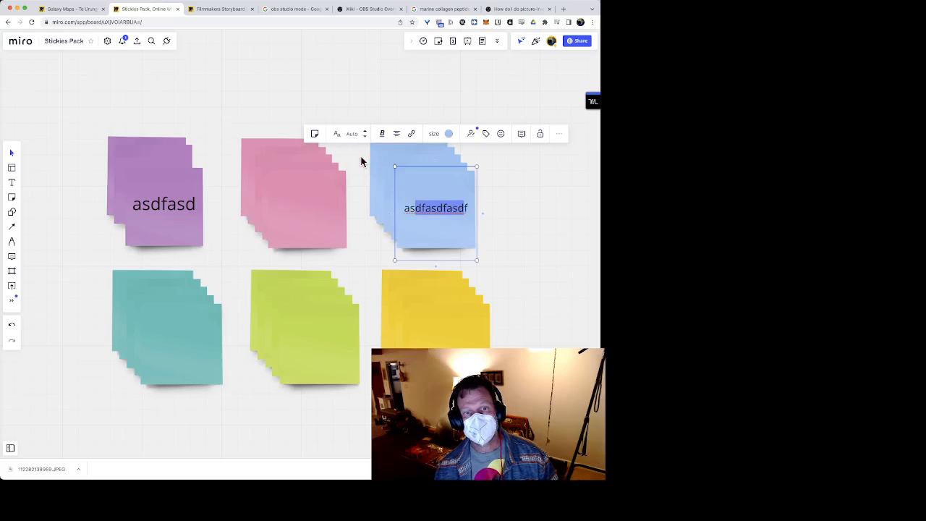
mouse_move(423, 144)
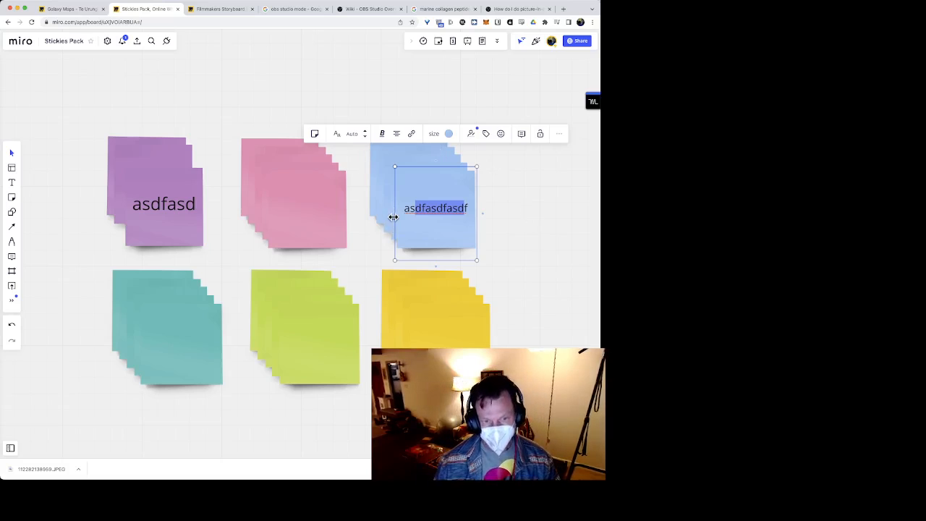
- Click the empty canvas to finish editing the blue note's text
left_click(113, 163)
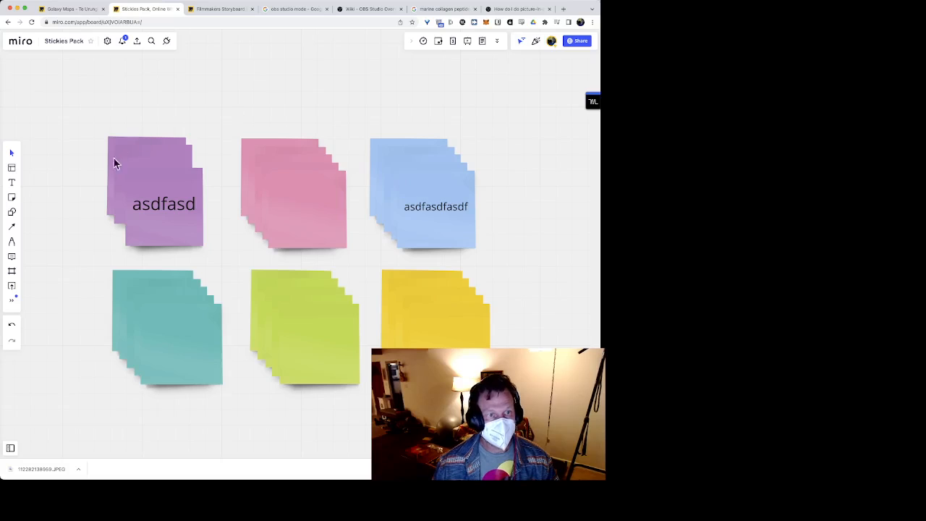
mouse_move(223, 119)
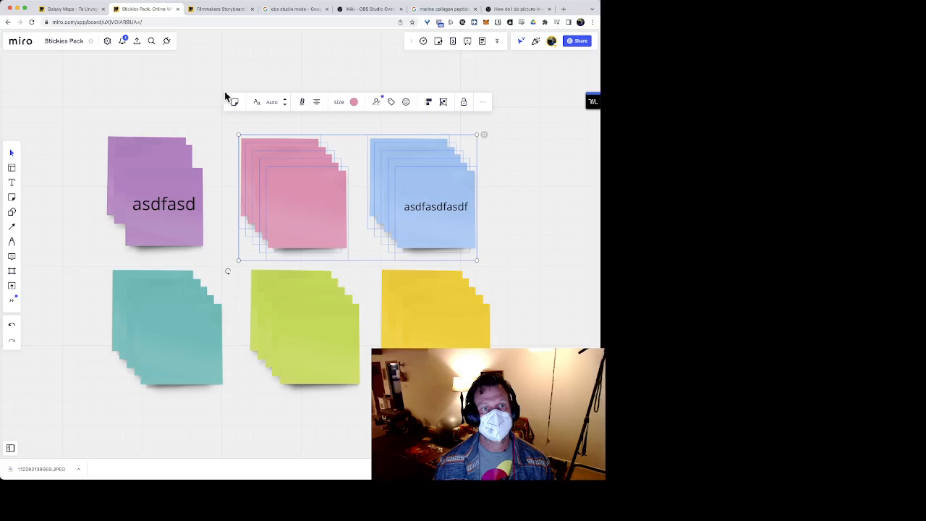
mouse_move(499, 236)
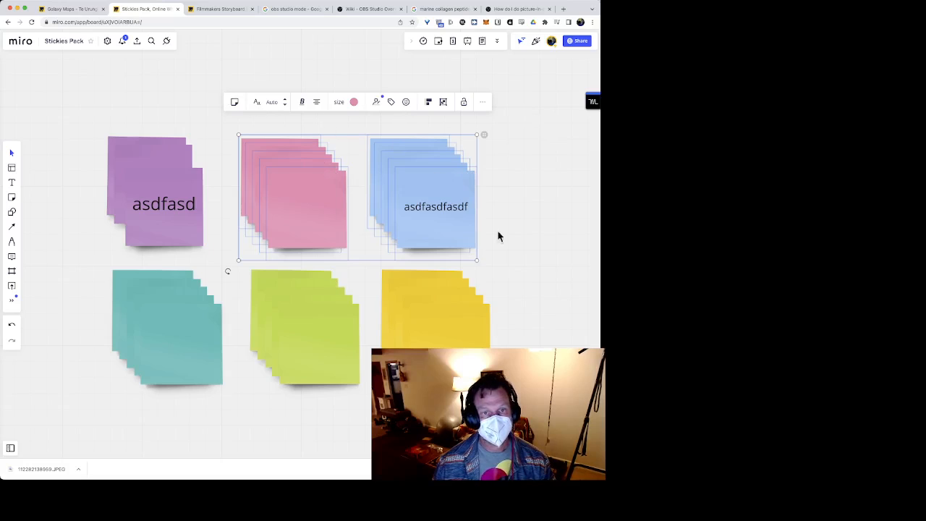
- Show the selection's context menu, then put the front pink sticky note into text editing
right_click(309, 199)
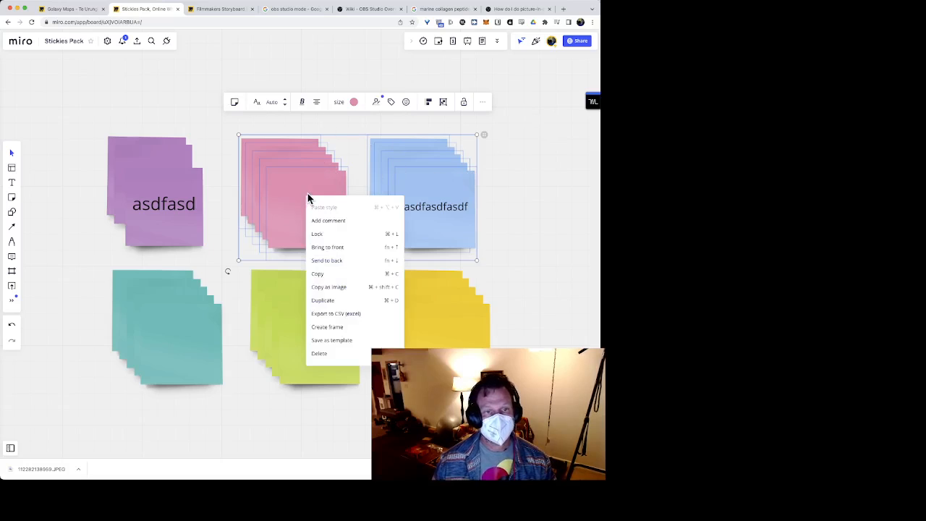
mouse_move(556, 181)
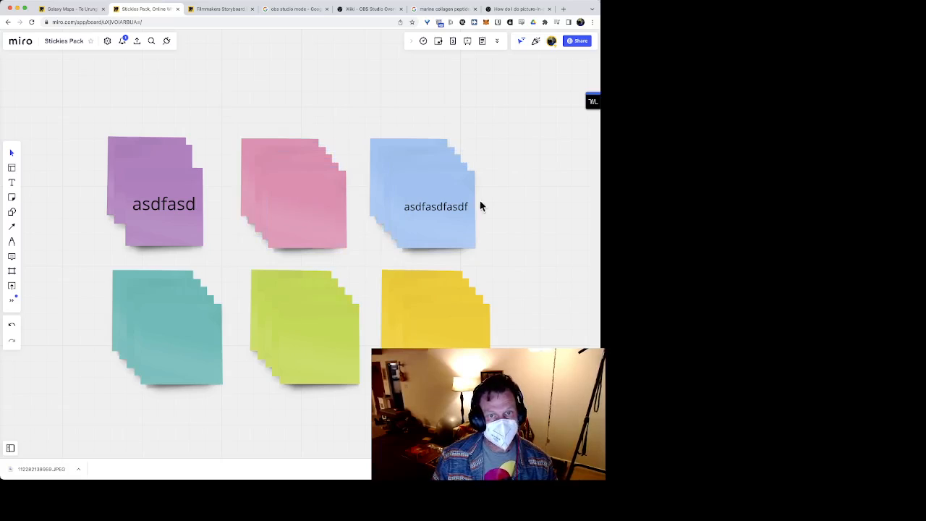
double_click(307, 206)
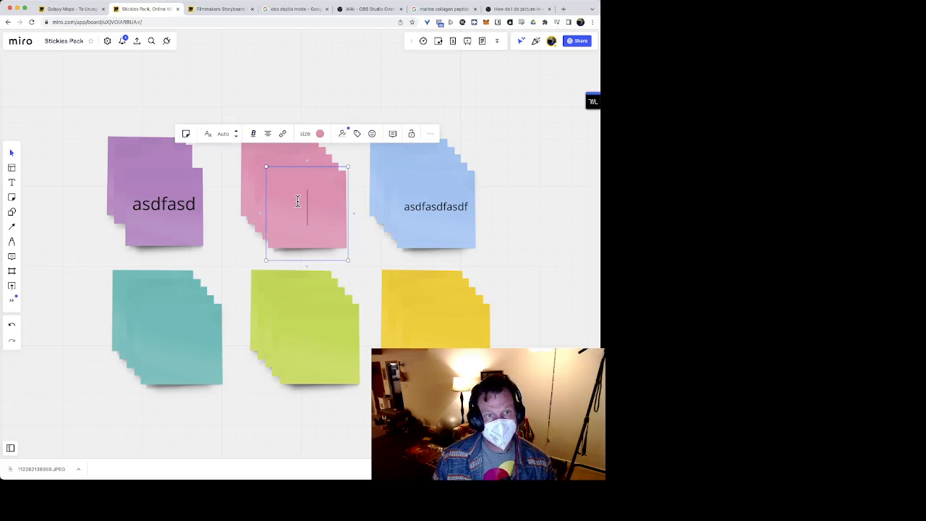